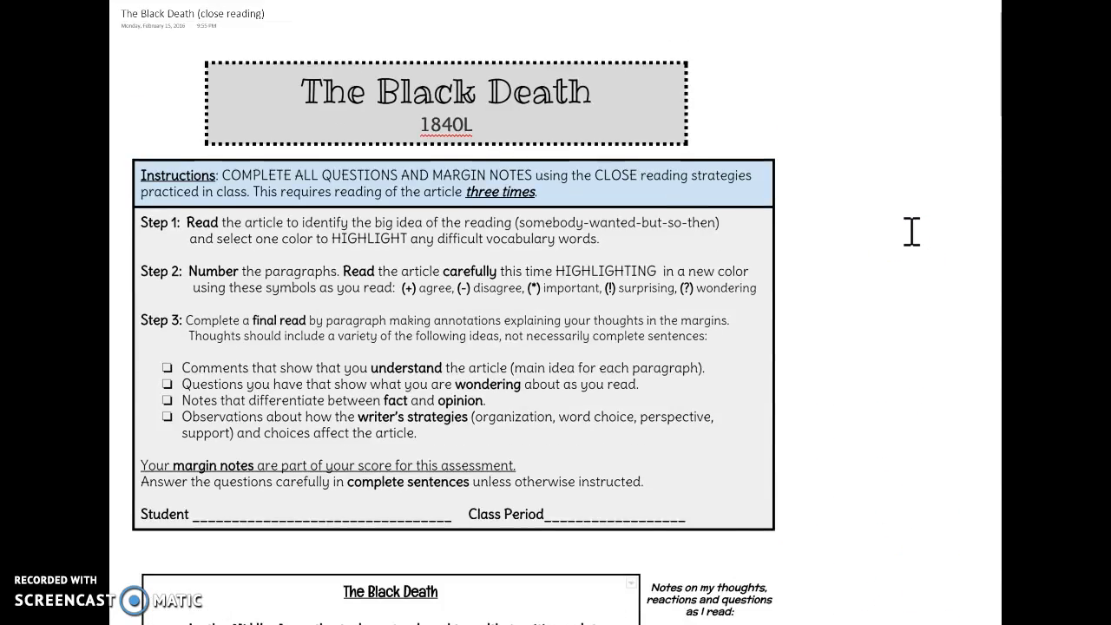
# Scroll down the worksheet toward the EPIDEMIC section and the plague's spread.
pyautogui.scroll(-3)
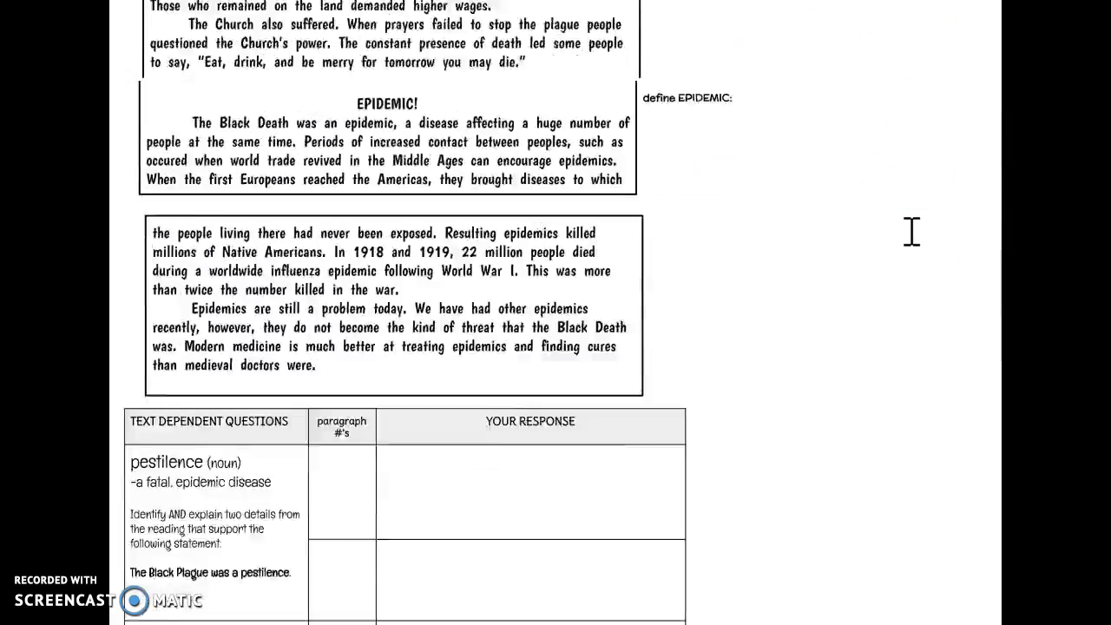
pyautogui.scroll(-3)
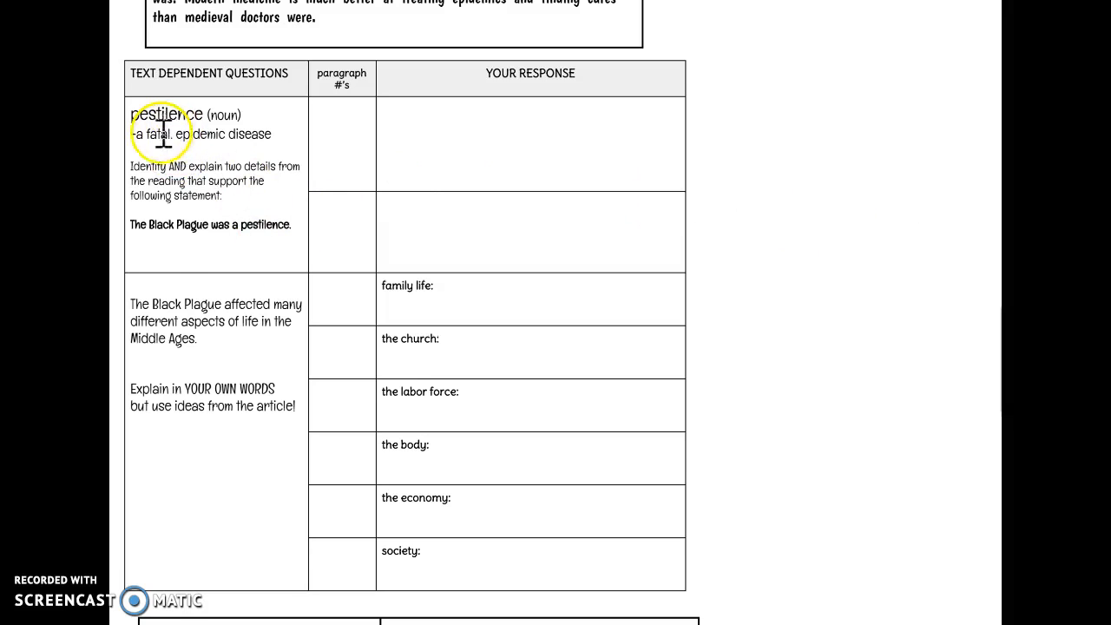
pyautogui.moveTo(221, 221)
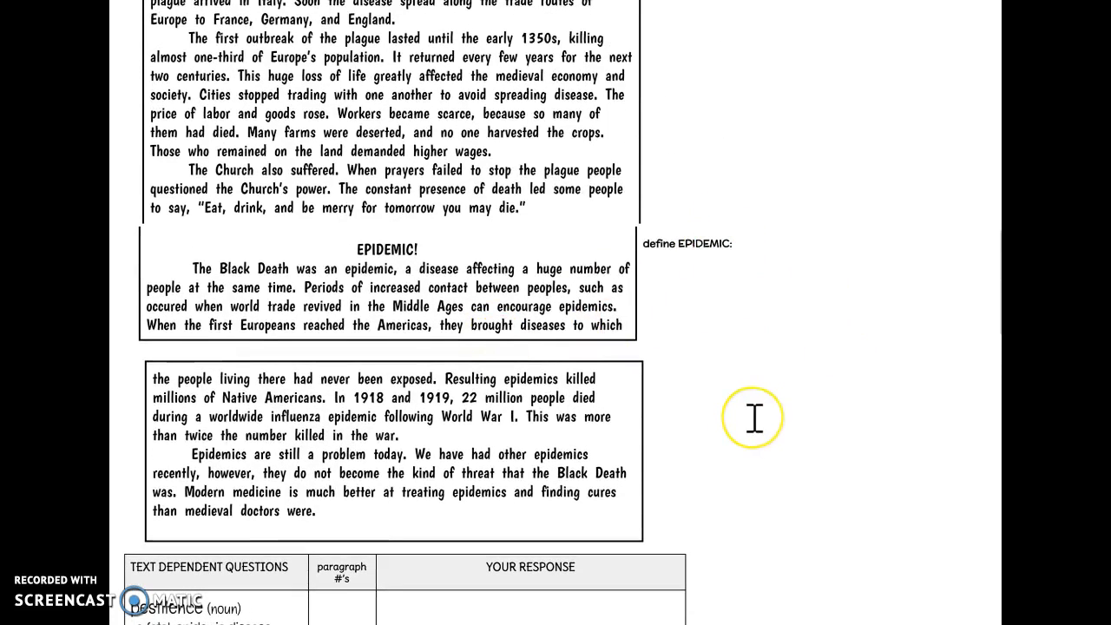
# Scroll down to the pestilence row of the Text Dependent Questions table.
pyautogui.scroll(-3)
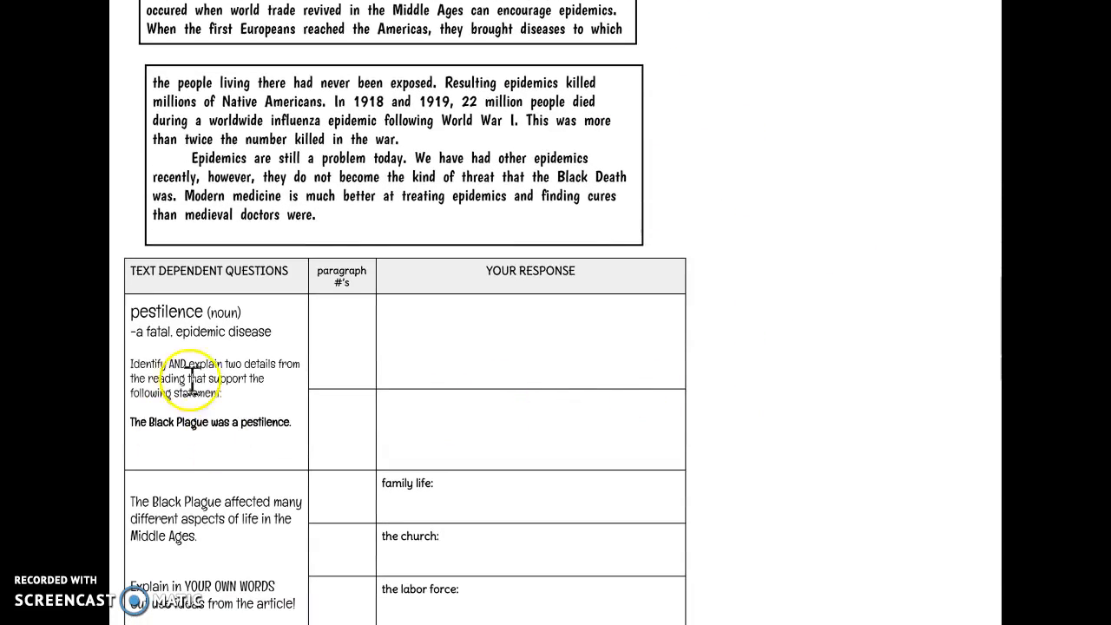
pyautogui.moveTo(237, 443)
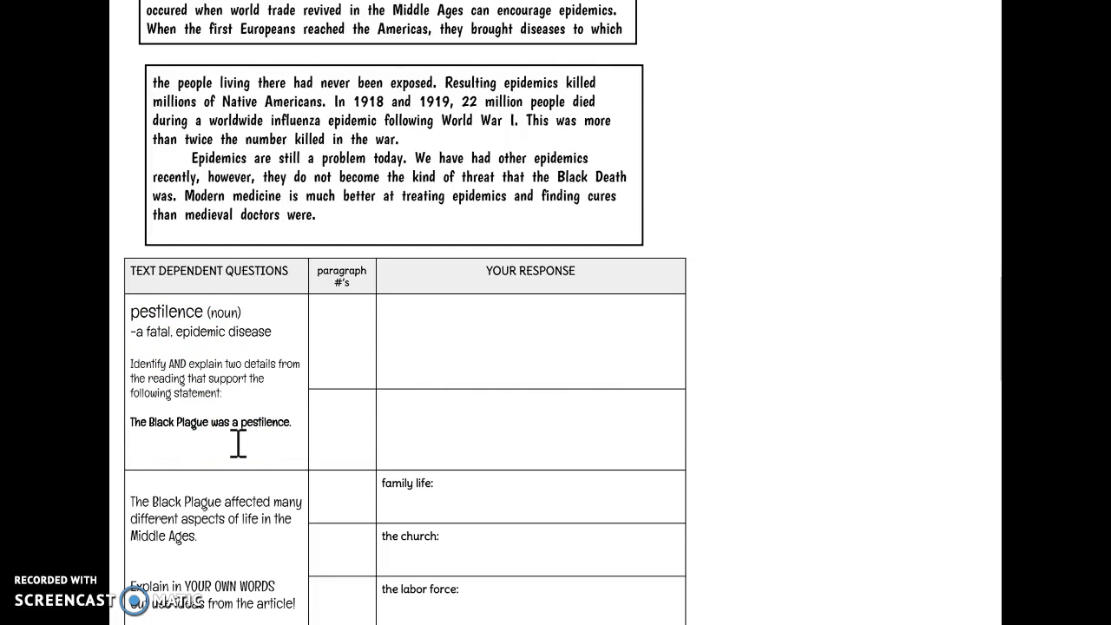
pyautogui.moveTo(255, 400)
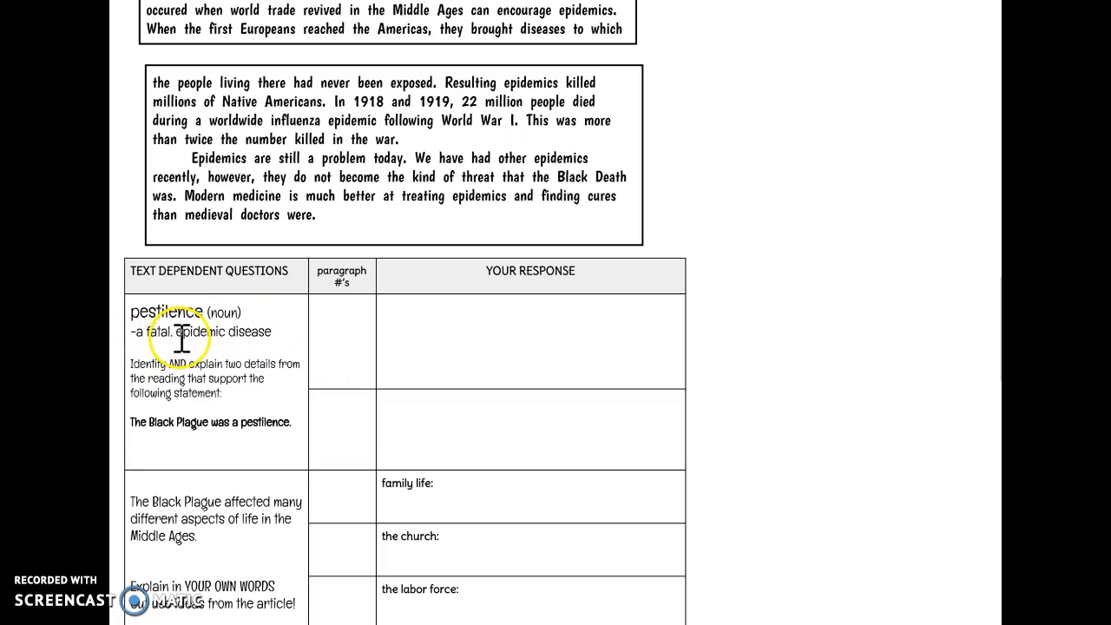
pyautogui.moveTo(235, 356)
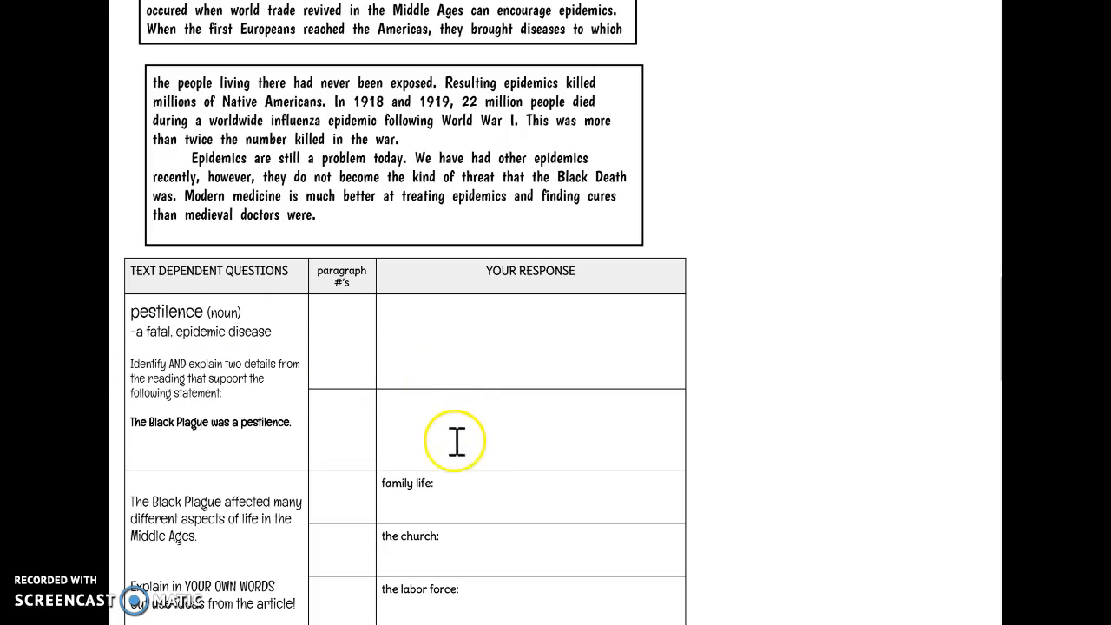
# Scroll past the family life to society rows to the present-tense question.
pyautogui.scroll(-3)
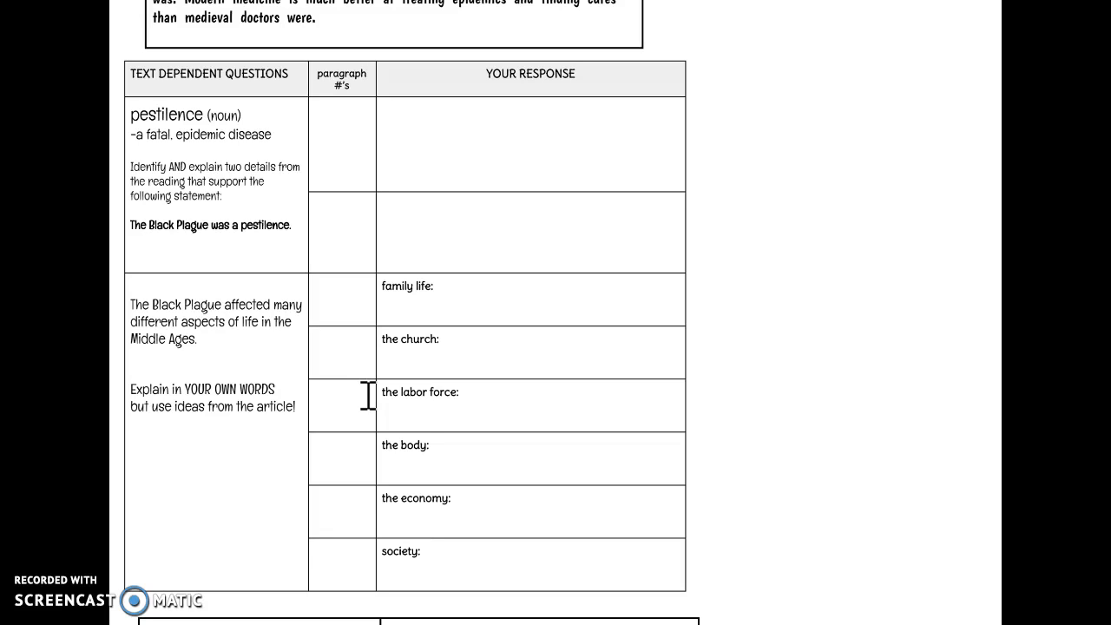
pyautogui.moveTo(473, 505)
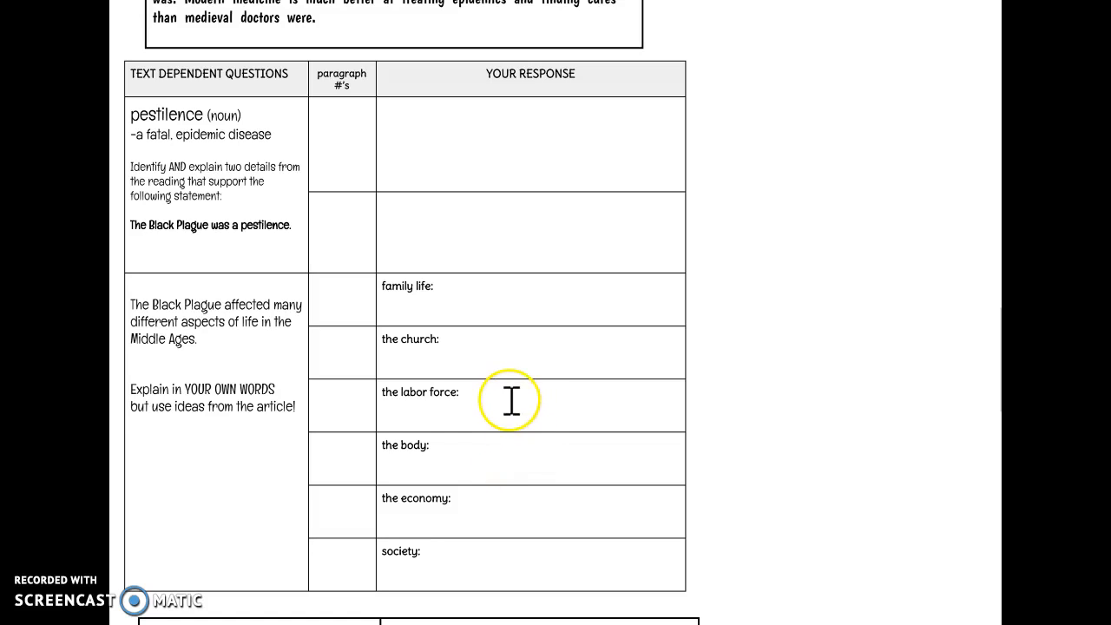
pyautogui.moveTo(455, 456)
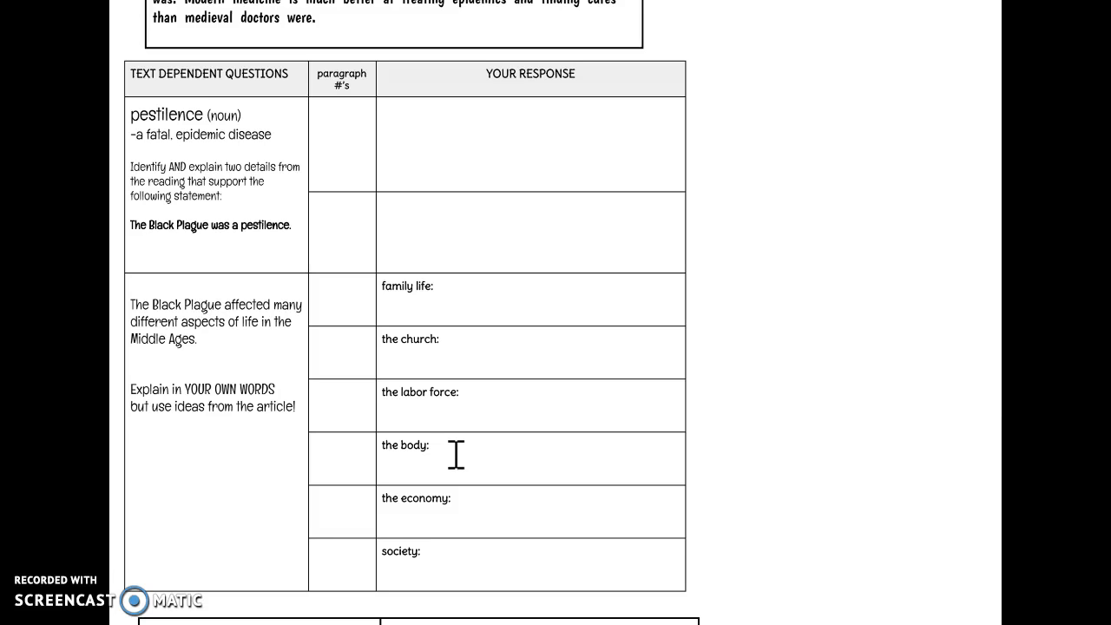
pyautogui.scroll(-3)
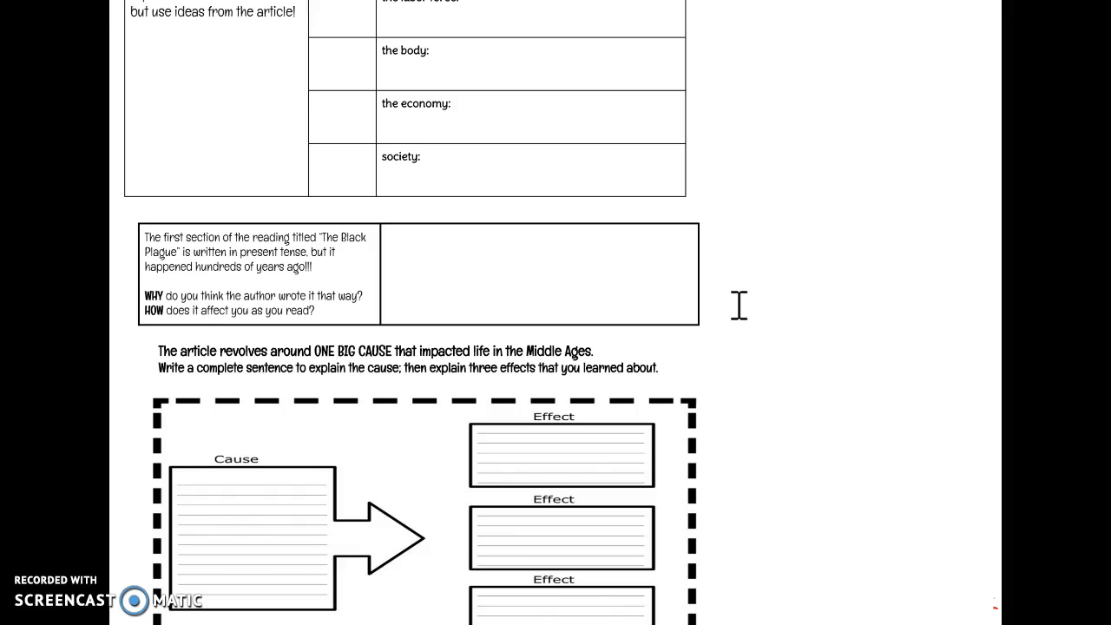
# Scroll to show the full Cause/Effect diagram and affect vs. effect heading.
pyautogui.scroll(-3)
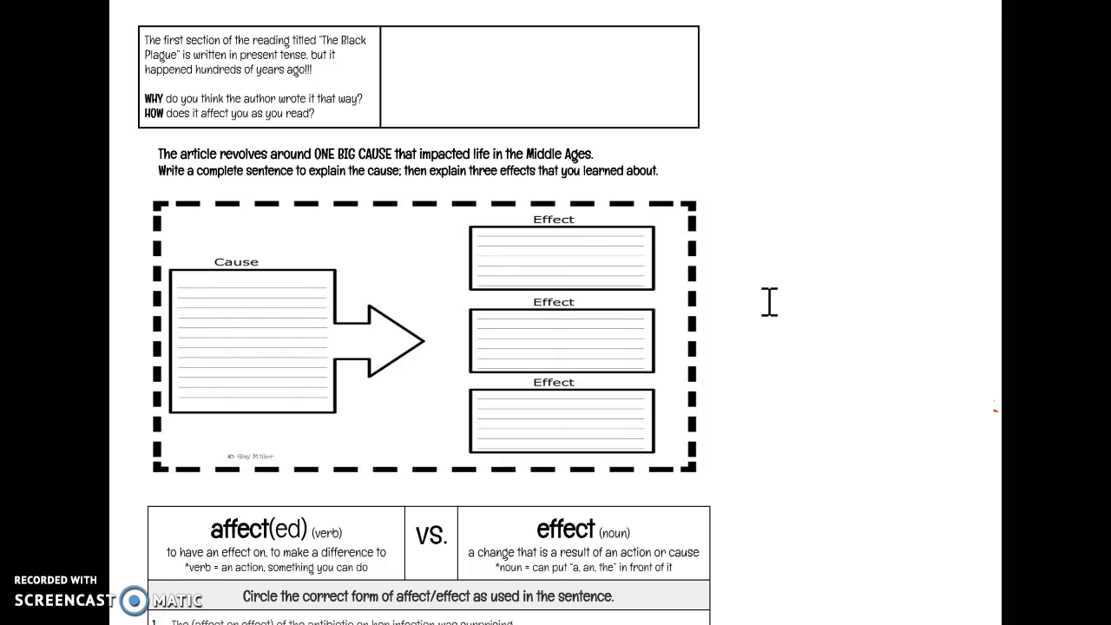
pyautogui.scroll(-3)
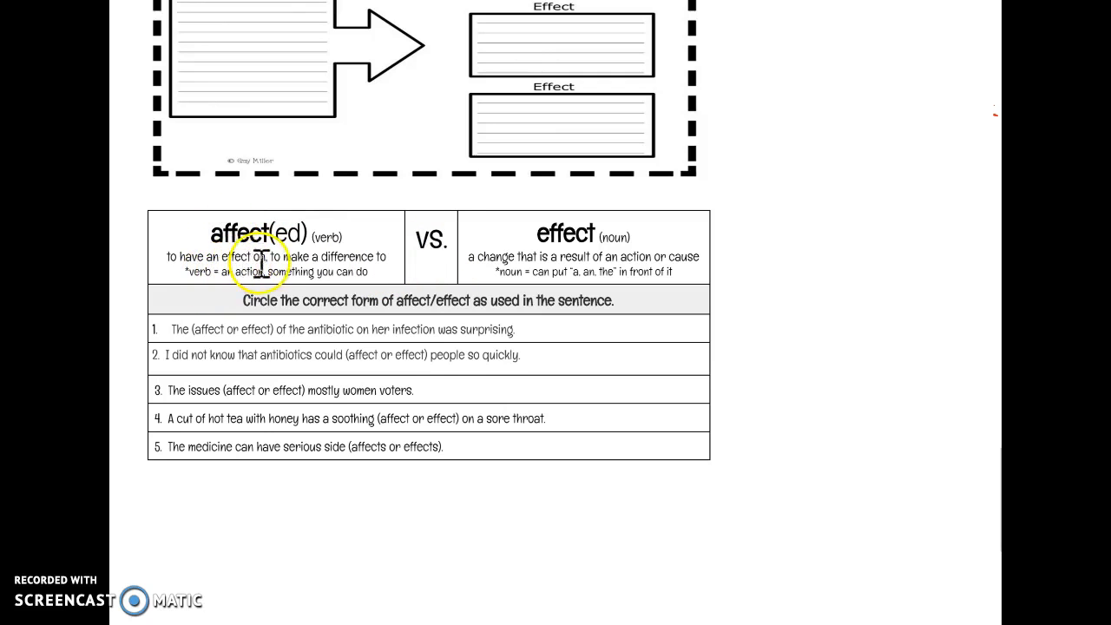
pyautogui.moveTo(328, 261)
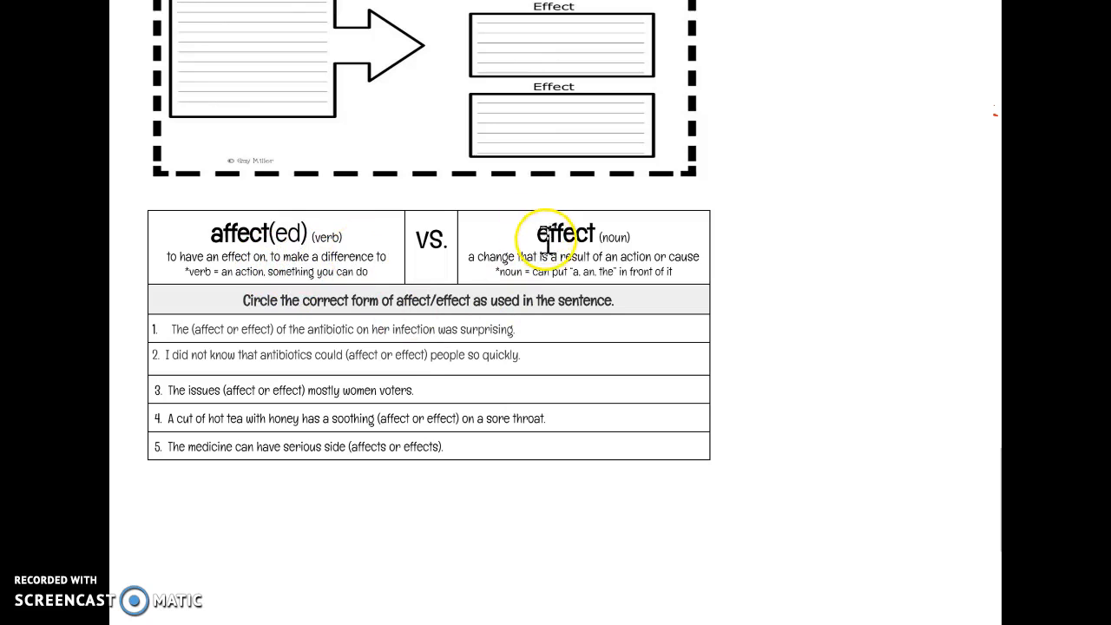
pyautogui.moveTo(591, 282)
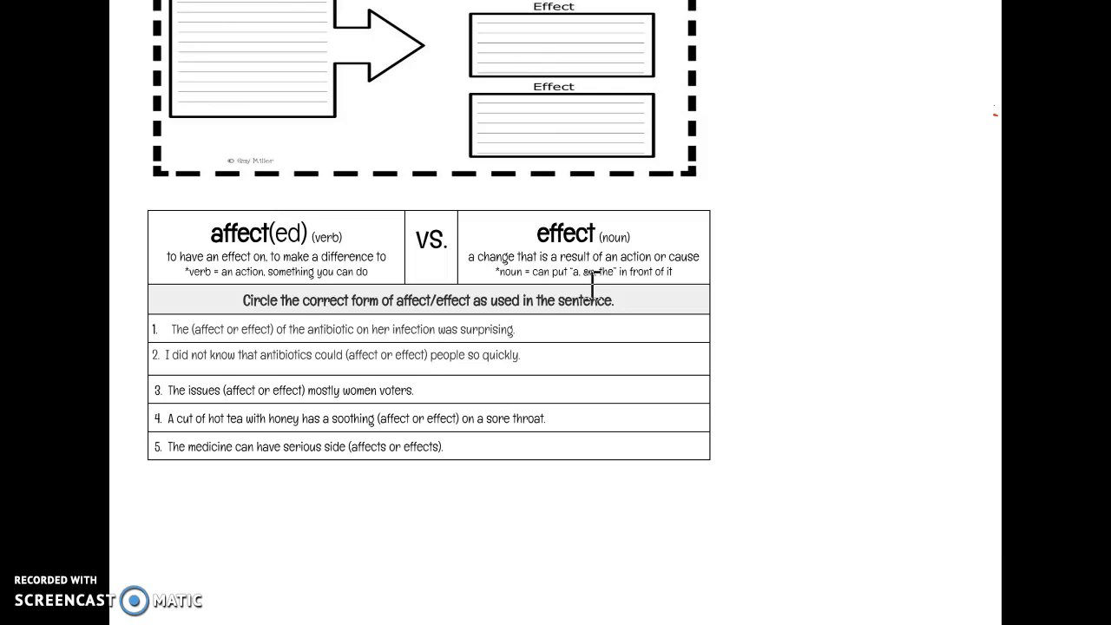
# Click in the page beside the five affect-or-effect practice sentences.
pyautogui.click(560, 279)
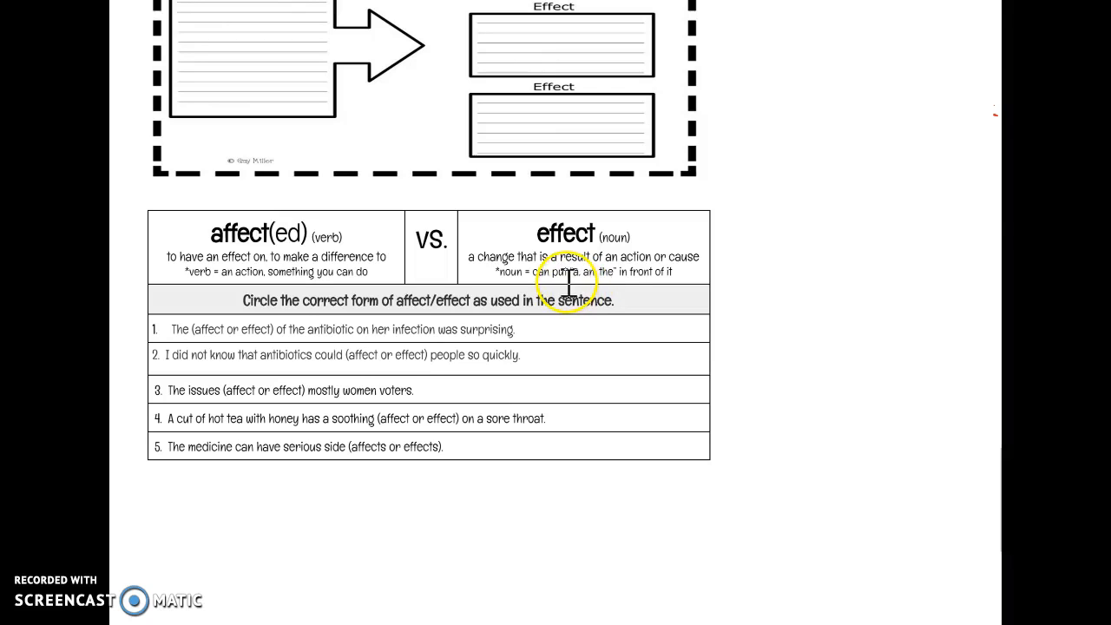
pyautogui.moveTo(634, 287)
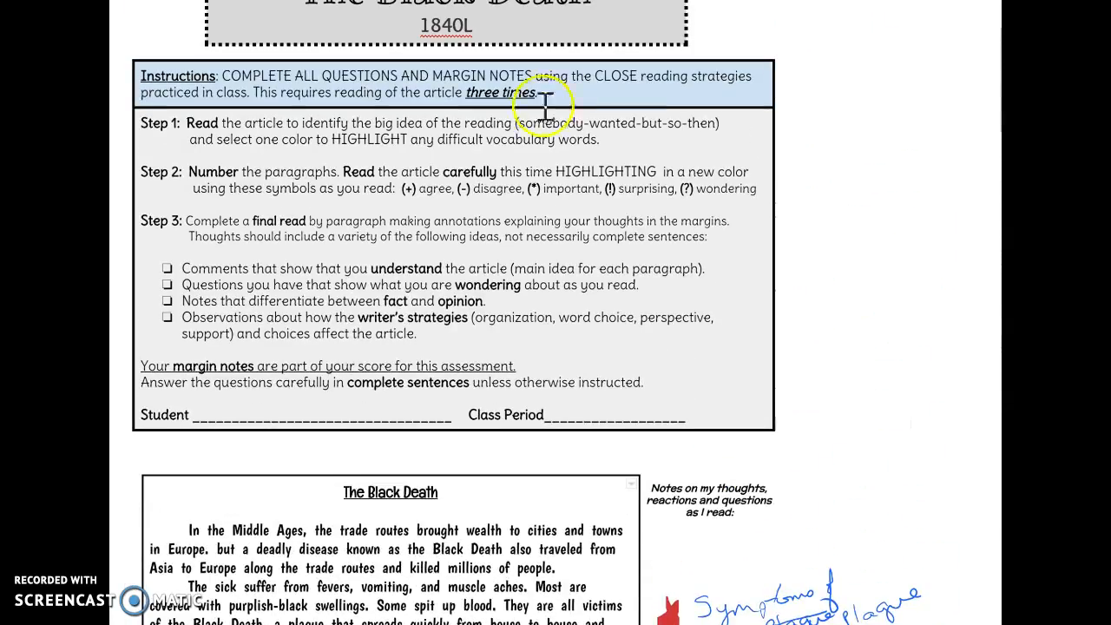
pyautogui.moveTo(512, 399)
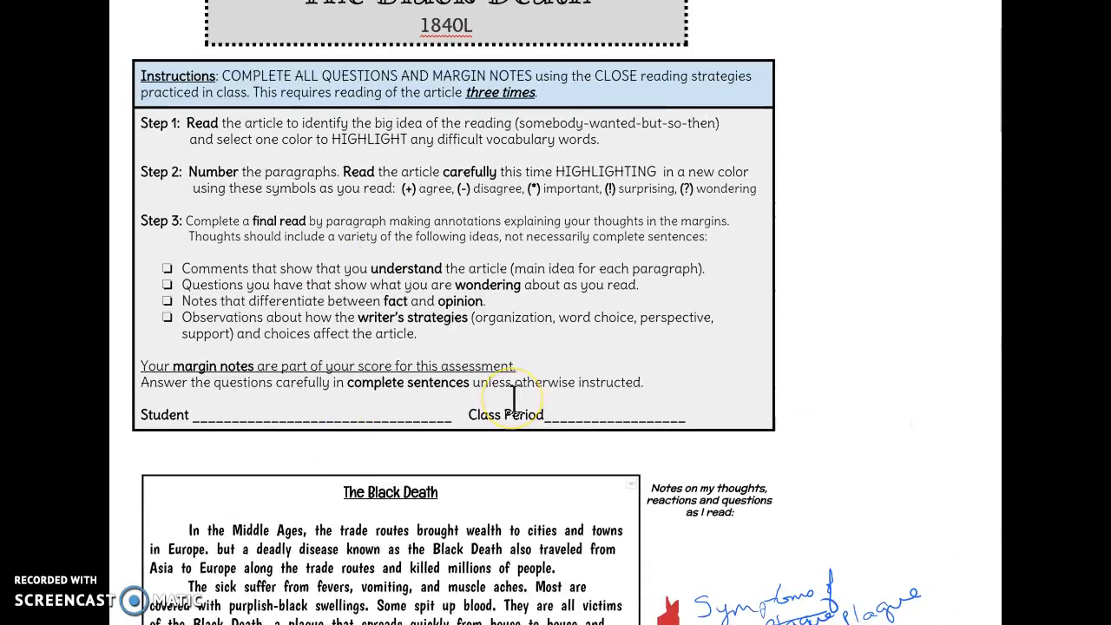